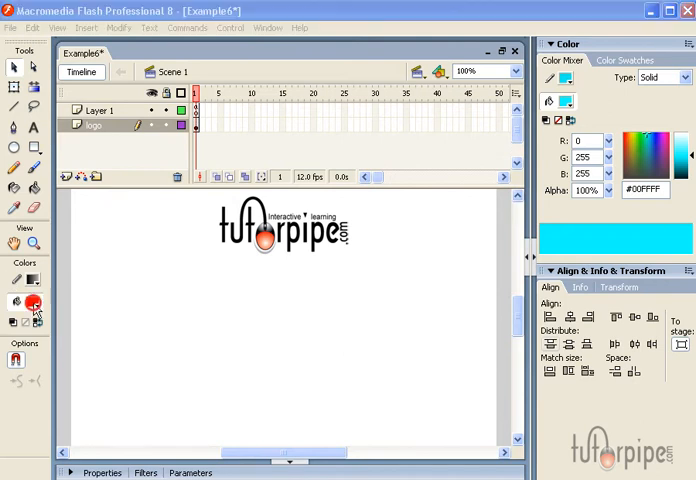
Step: Set both stroke and fill colours to bright red #E30202
left_click(17, 303)
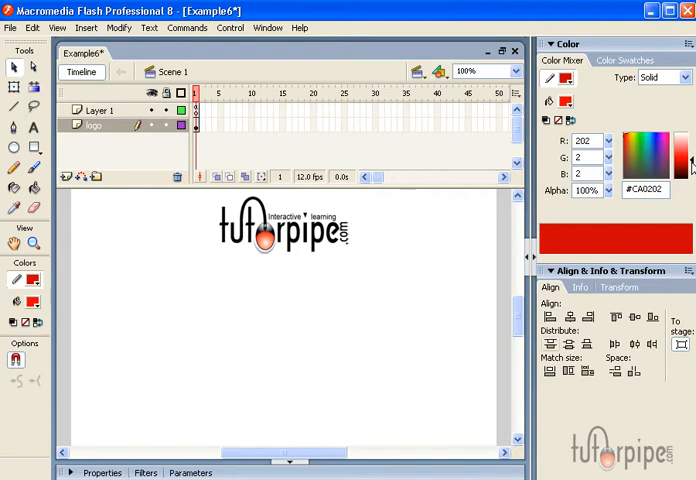
left_click(686, 165)
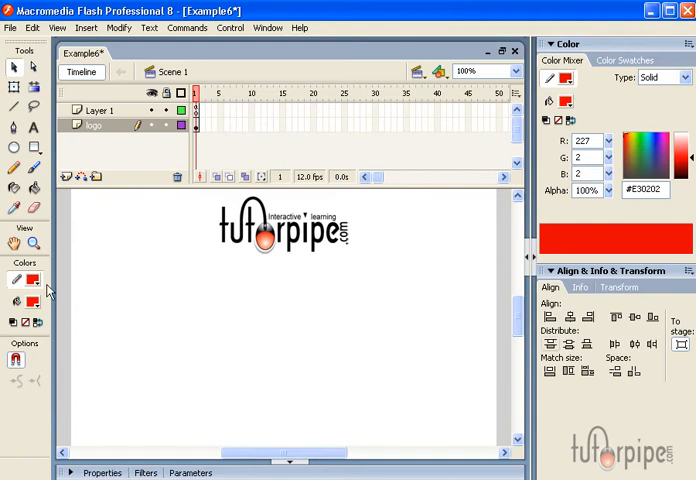
mouse_move(58, 298)
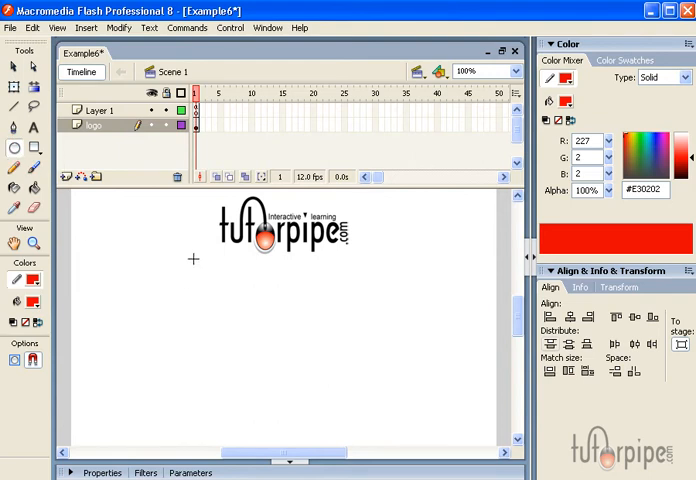
mouse_move(182, 252)
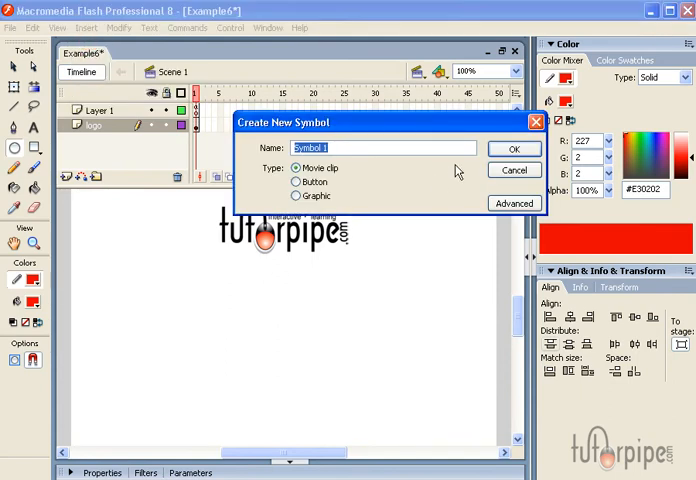
Step: Create the 'Shiny Orb' movie clip and draw a red circle in the stage centre
type("Shin")
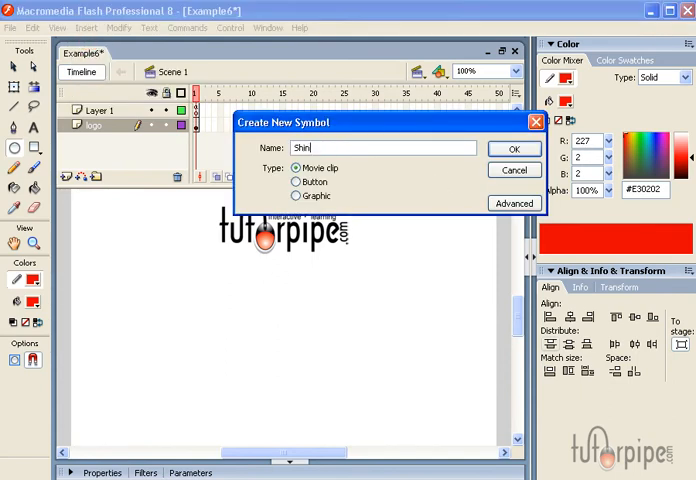
left_click(514, 149)
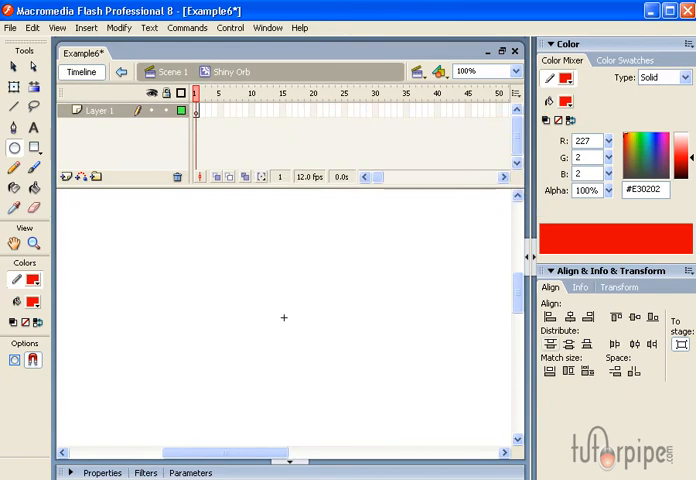
mouse_move(202, 258)
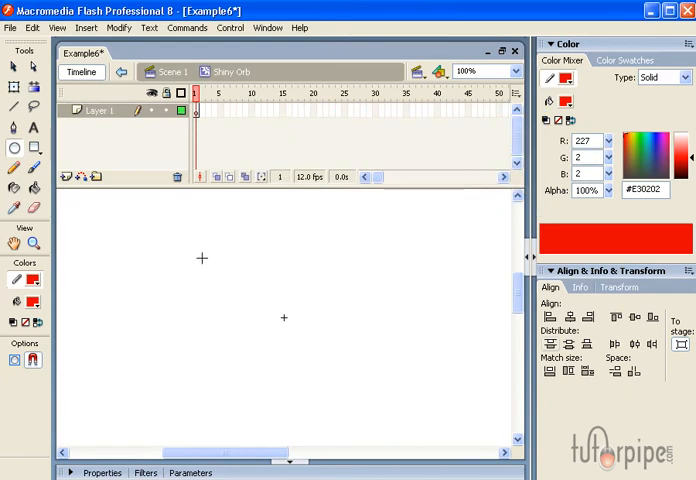
left_click_drag(202, 258, 365, 353)
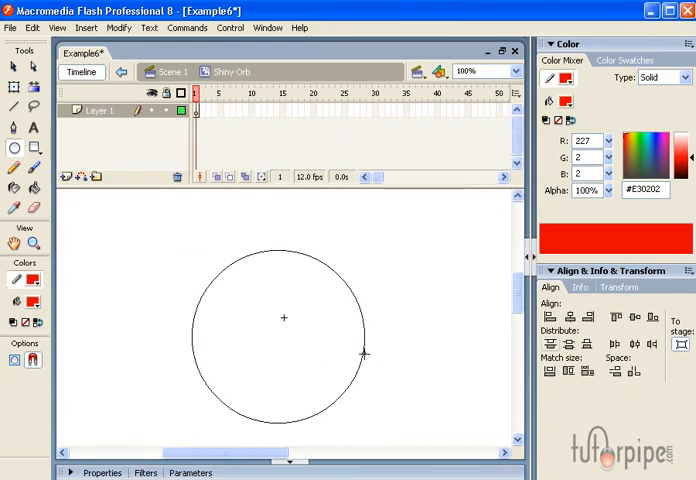
left_click(284, 318)
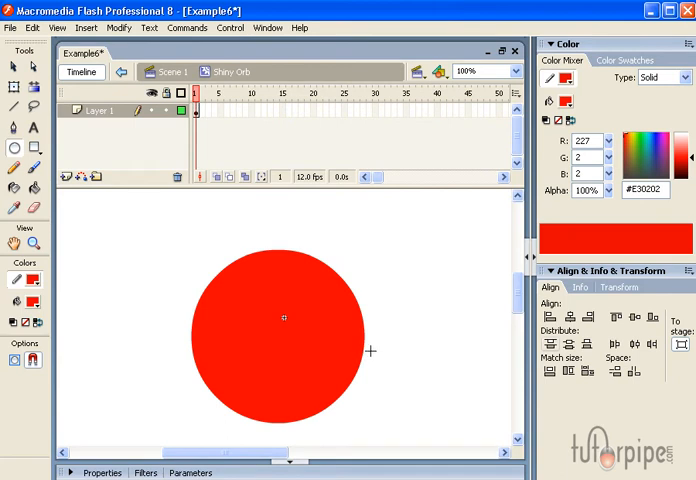
Step: Fill the circle with a linear gradient from red to light red #FE8181
left_click(15, 67)
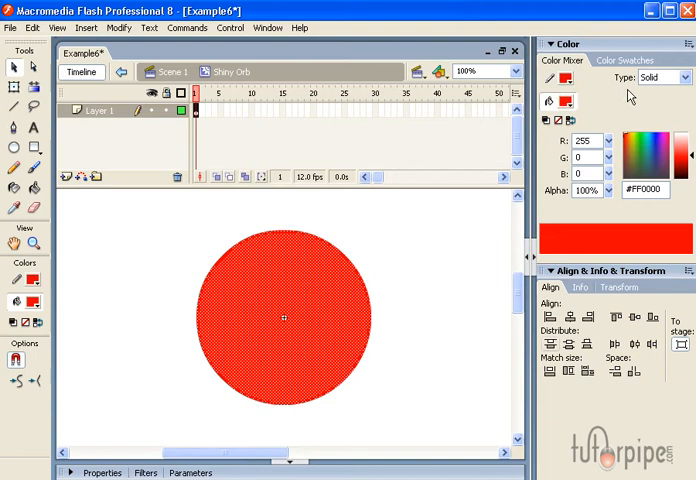
left_click(664, 77)
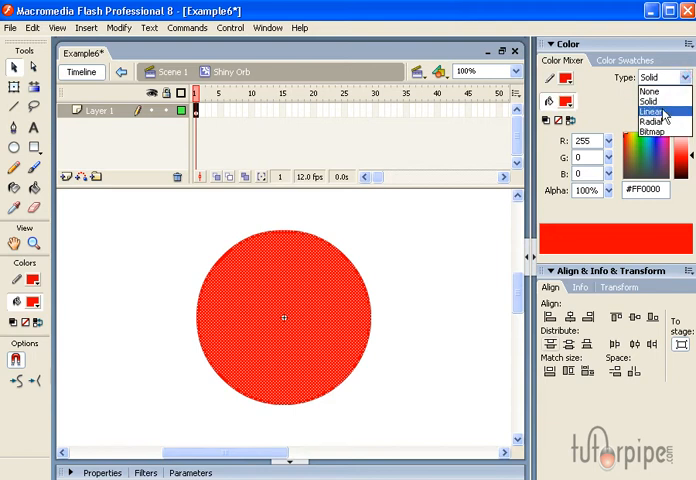
left_click(648, 111)
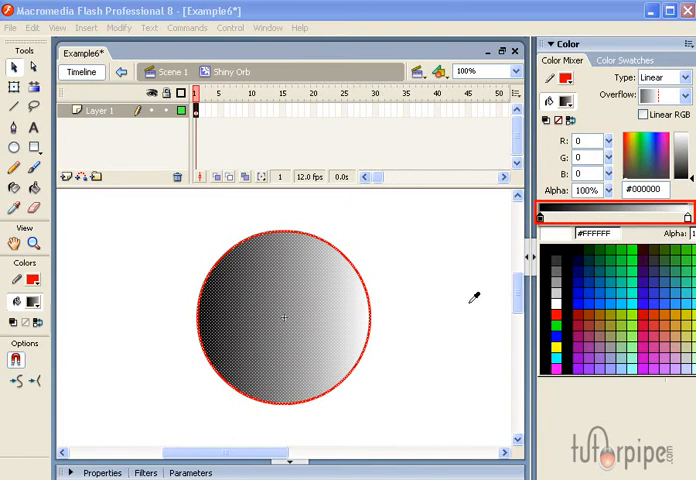
left_click(564, 313)
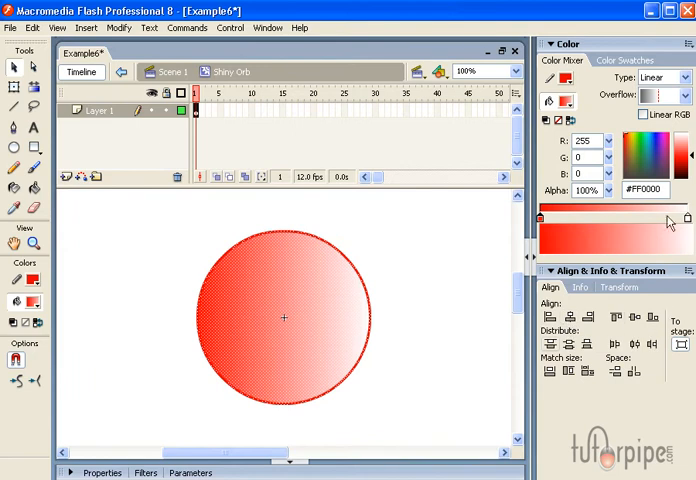
mouse_move(686, 232)
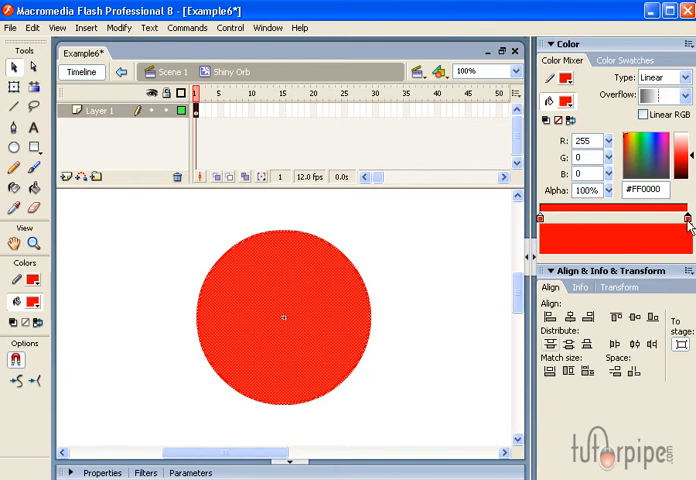
mouse_move(692, 160)
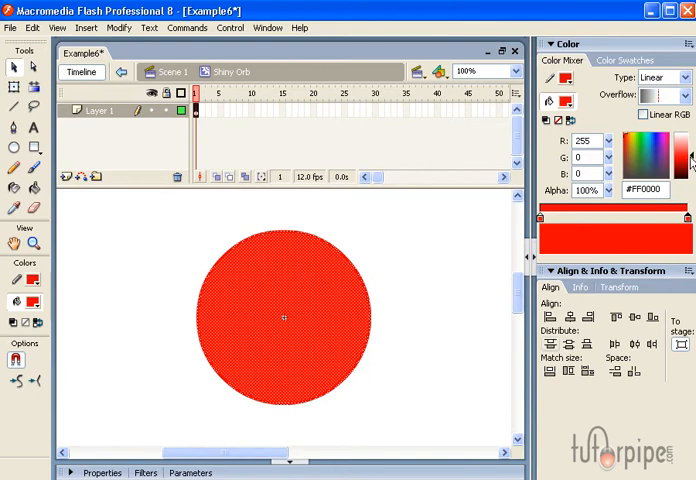
left_click(681, 160)
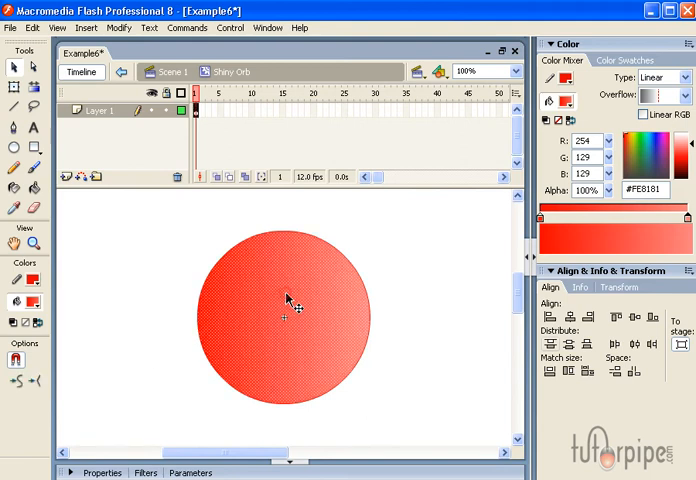
left_click(285, 318)
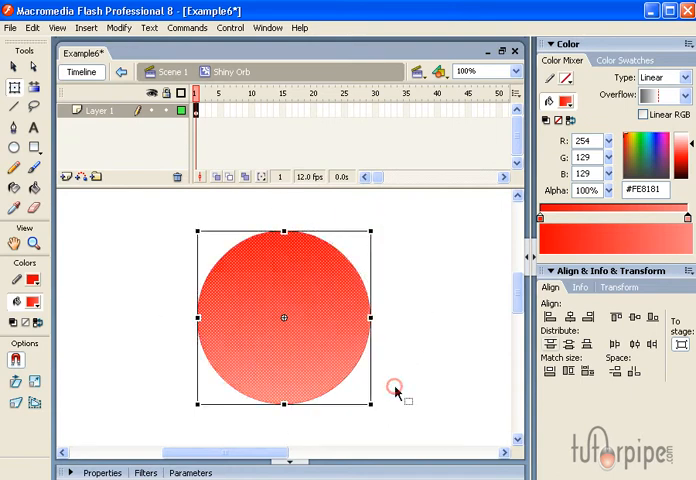
mouse_move(438, 290)
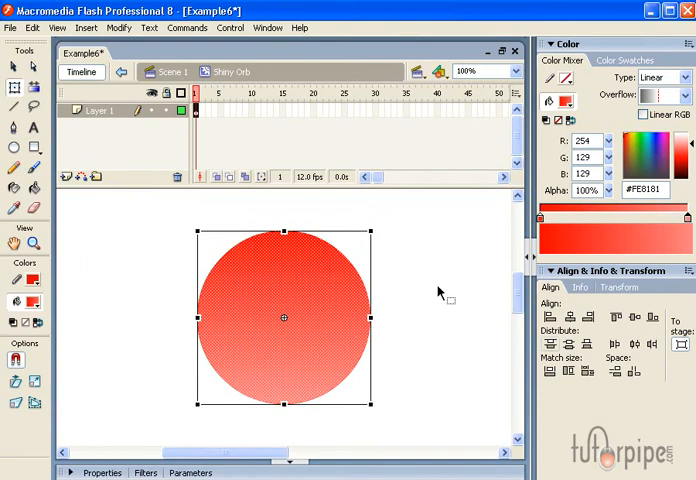
mouse_move(446, 294)
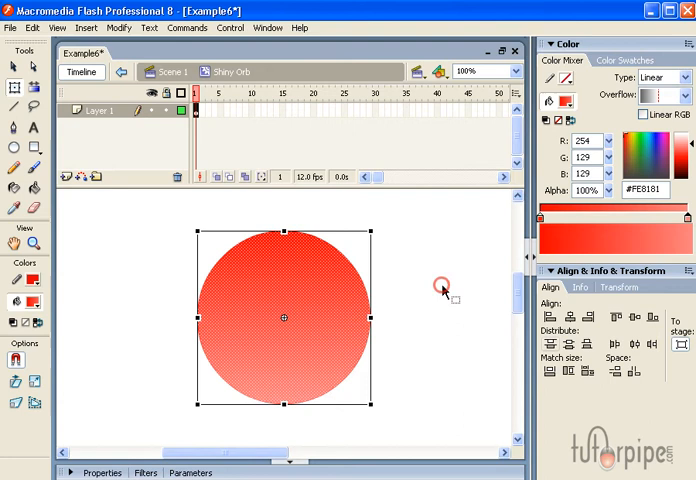
Step: Paste the circle into the new layer, switch its fill to radial, and move it lower
right_click(340, 298)
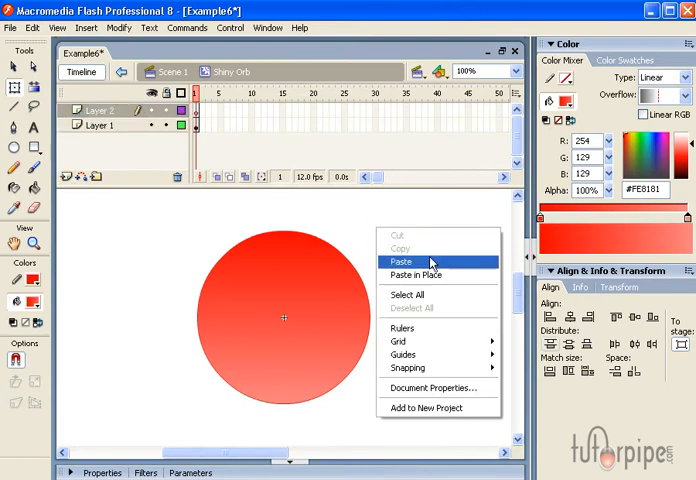
left_click(400, 261)
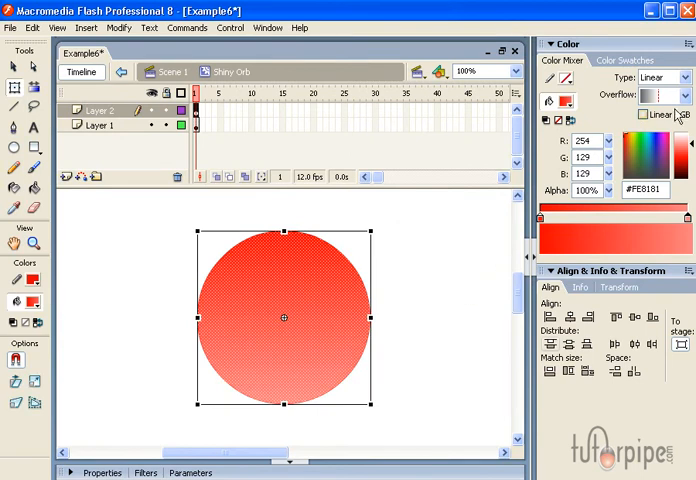
left_click(682, 77)
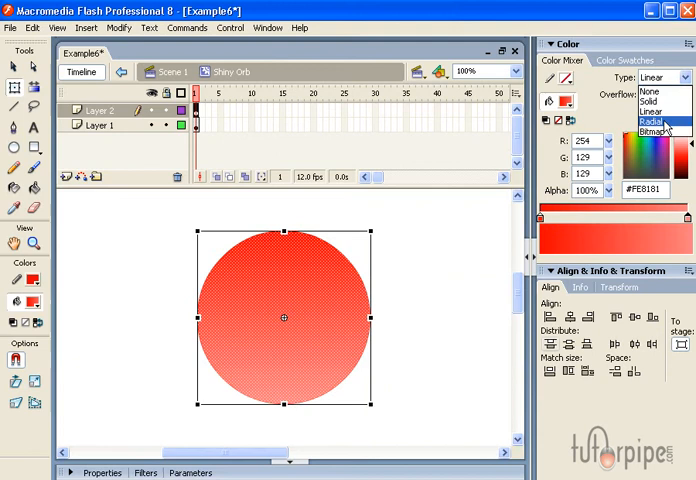
left_click(651, 122)
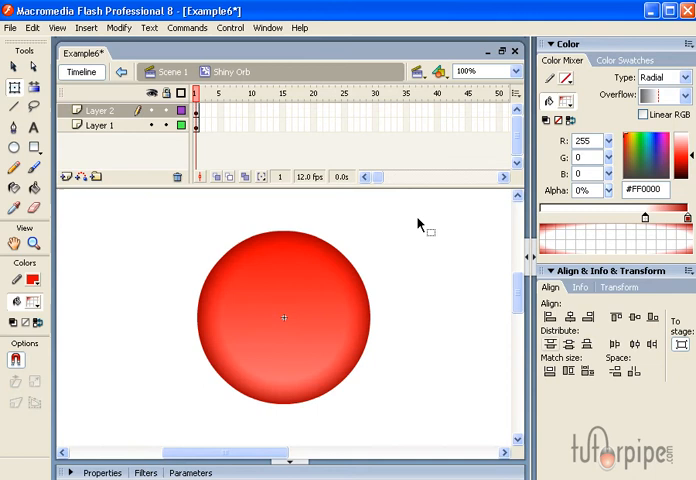
mouse_move(367, 328)
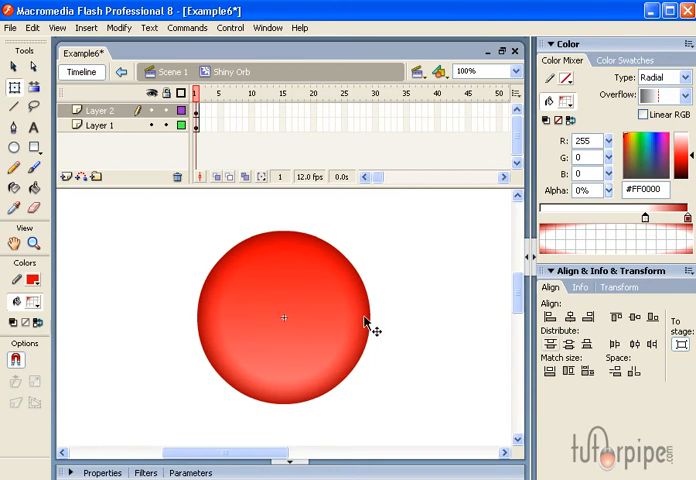
mouse_move(235, 270)
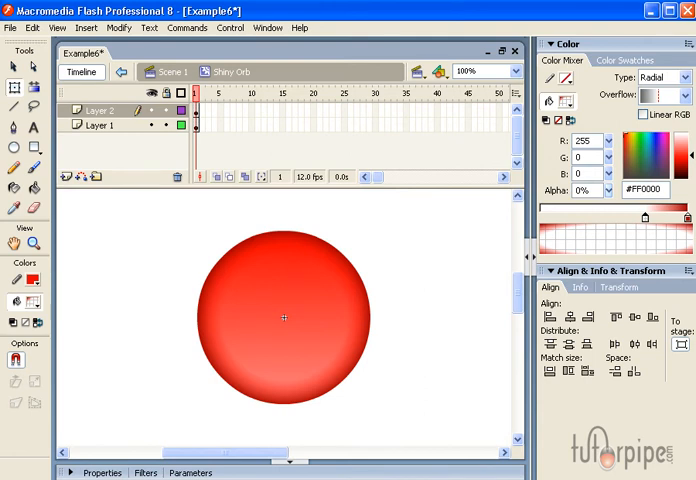
left_click_drag(283, 317, 283, 340)
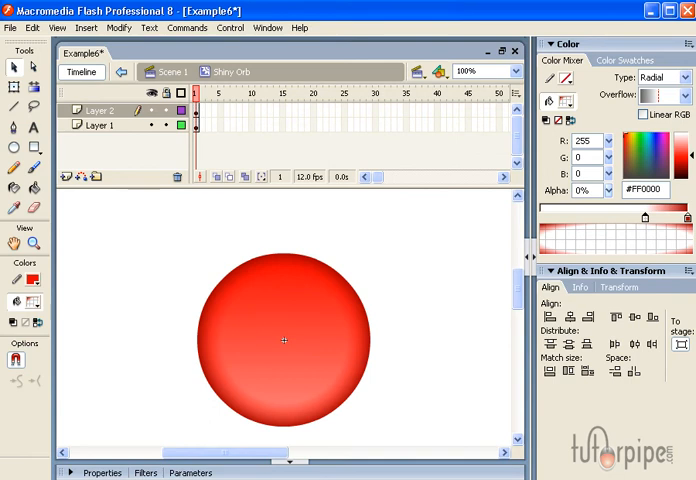
mouse_move(322, 328)
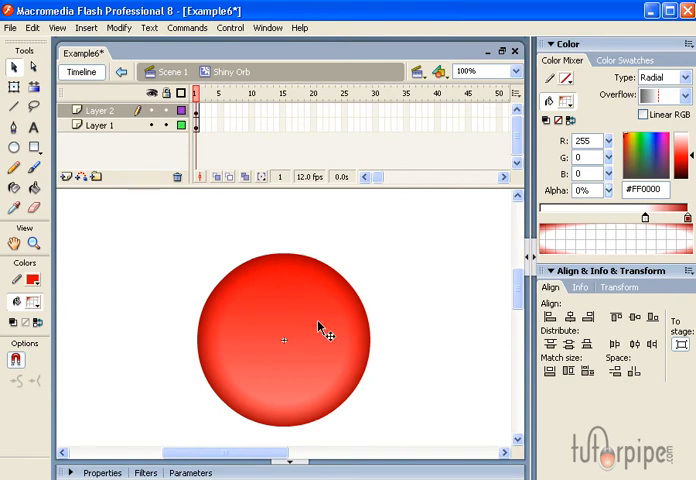
Step: Paste a copy of the orb in place and adjust its radial gradient colours for the highlight
right_click(283, 340)
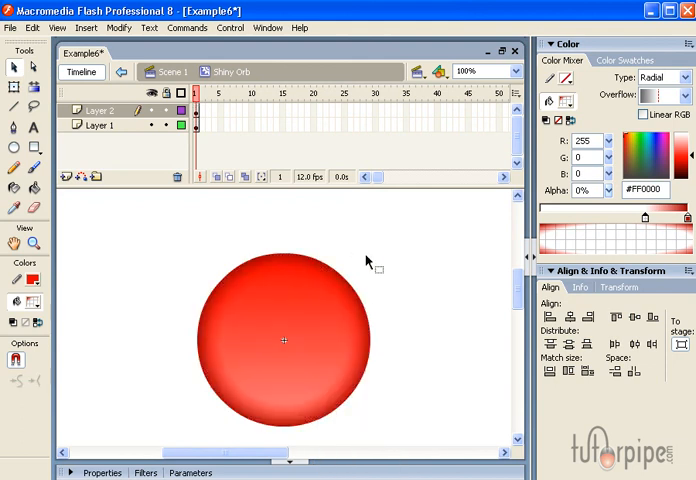
mouse_move(335, 303)
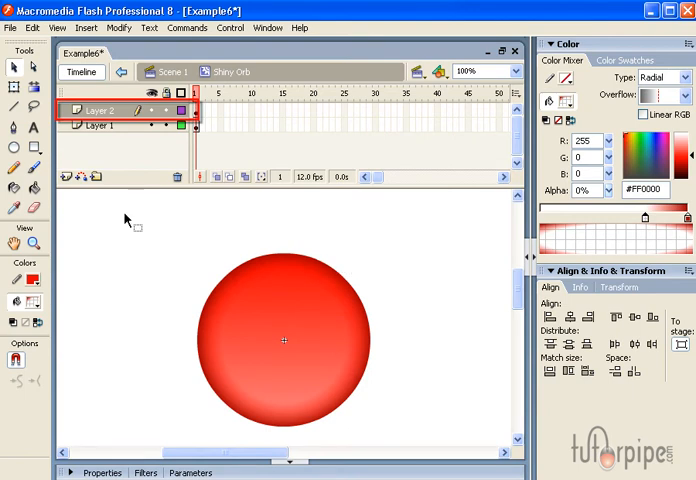
right_click(145, 248)
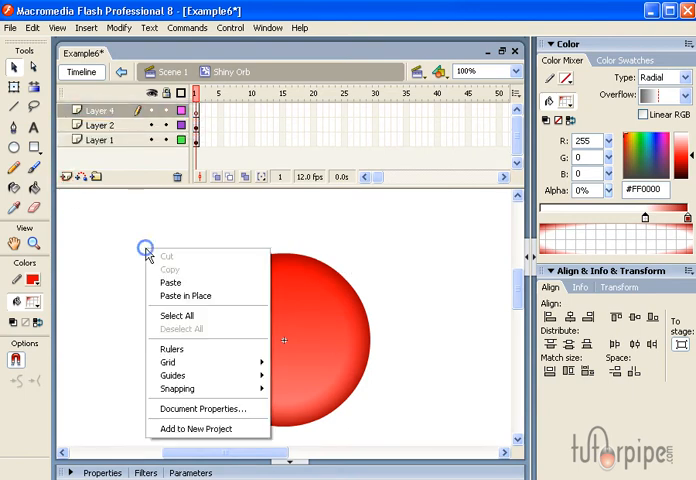
mouse_move(184, 296)
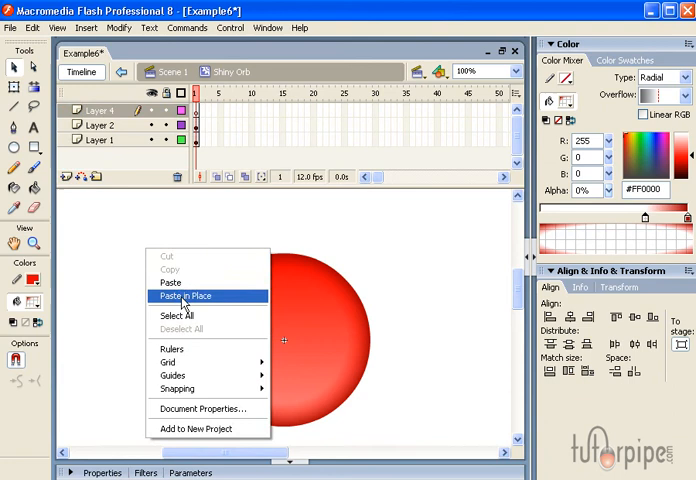
left_click(185, 296)
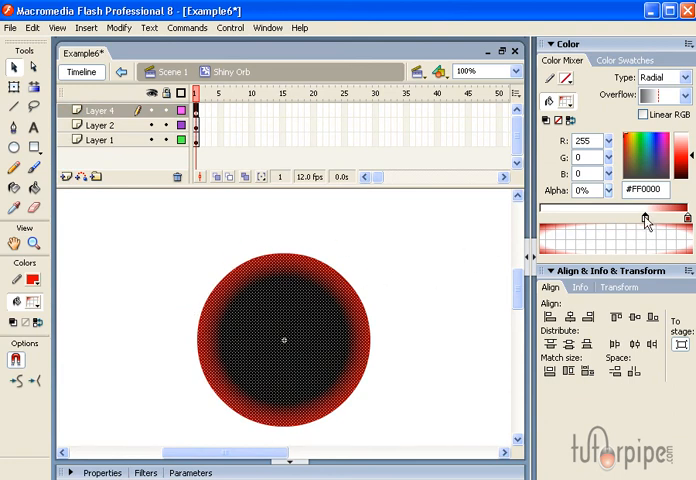
left_click_drag(645, 220, 550, 218)
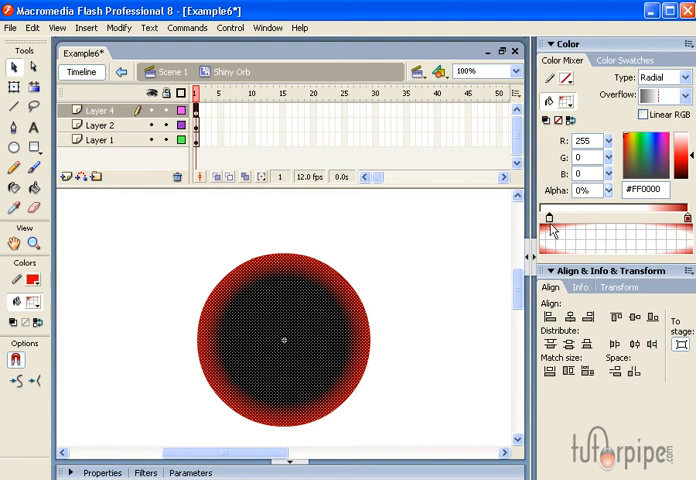
left_click_drag(551, 216, 685, 221)
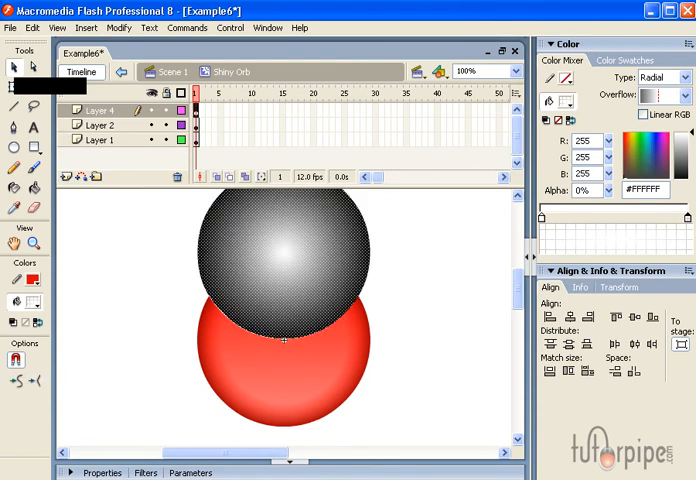
Step: Click the highlight circle on the stage while setting up the mask layer
left_click(287, 260)
type("mask")
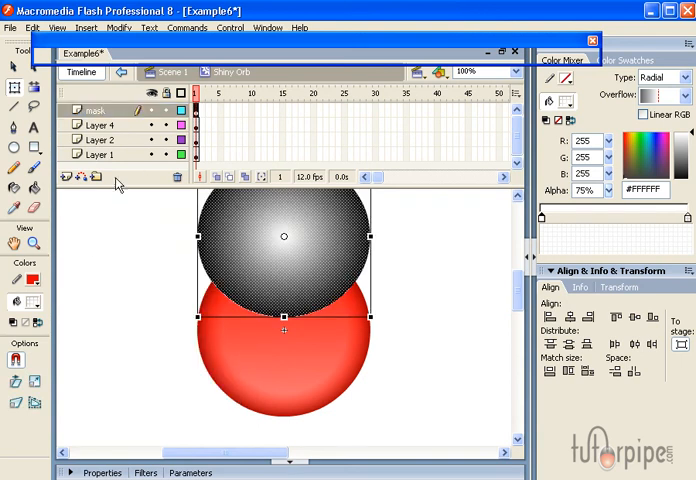
Step: Turn the mask layer into a mask over the highlight
right_click(94, 110)
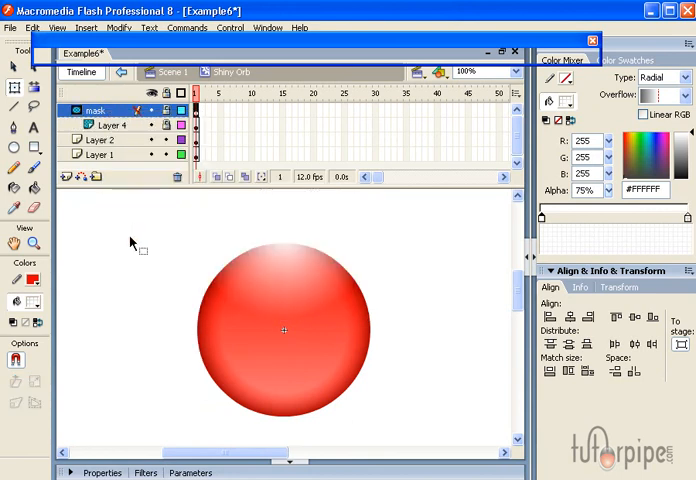
mouse_move(385, 278)
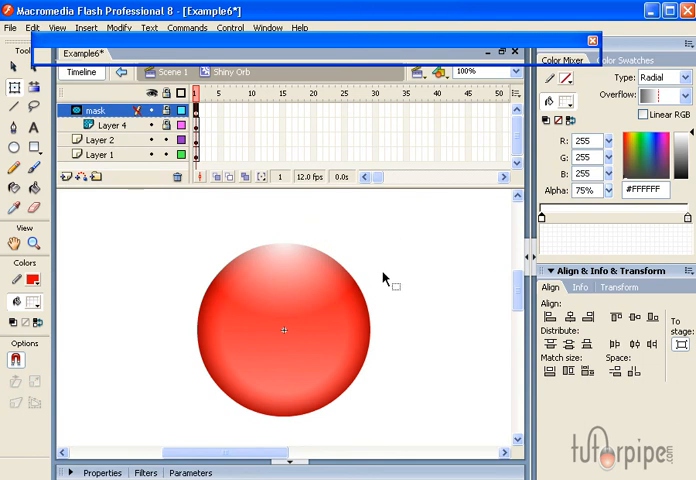
mouse_move(349, 256)
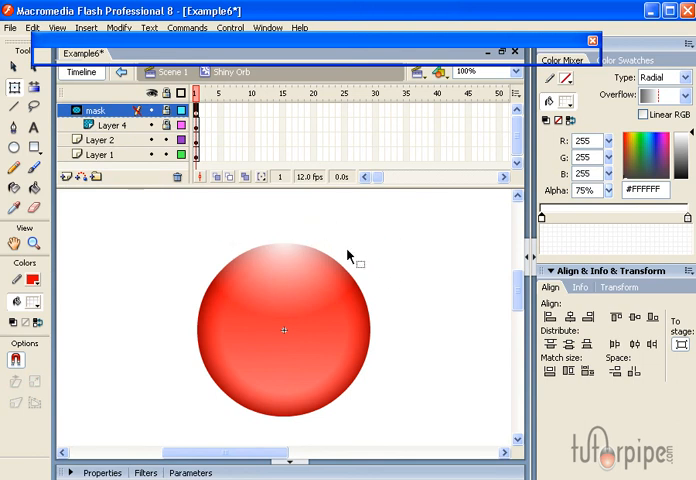
mouse_move(500, 272)
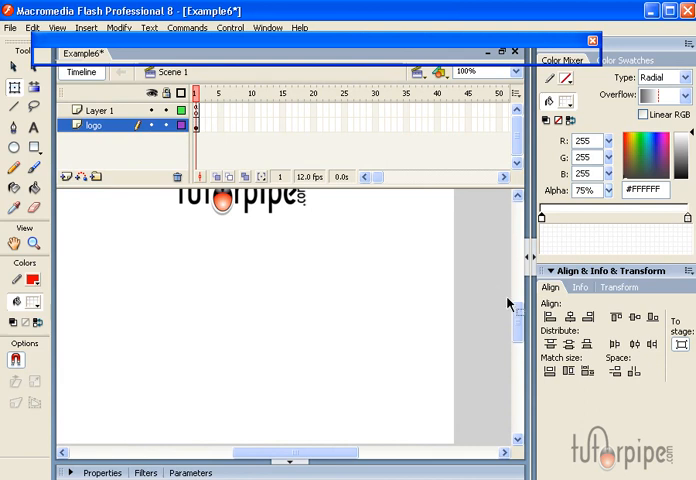
Step: Open the document's Library panel
left_click(268, 27)
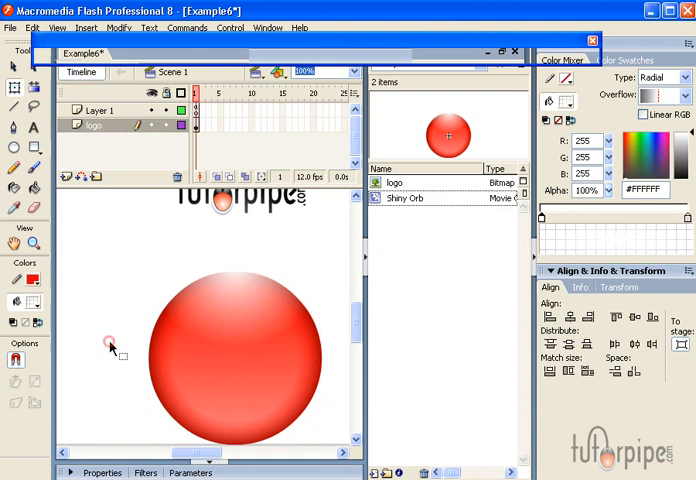
mouse_move(112, 347)
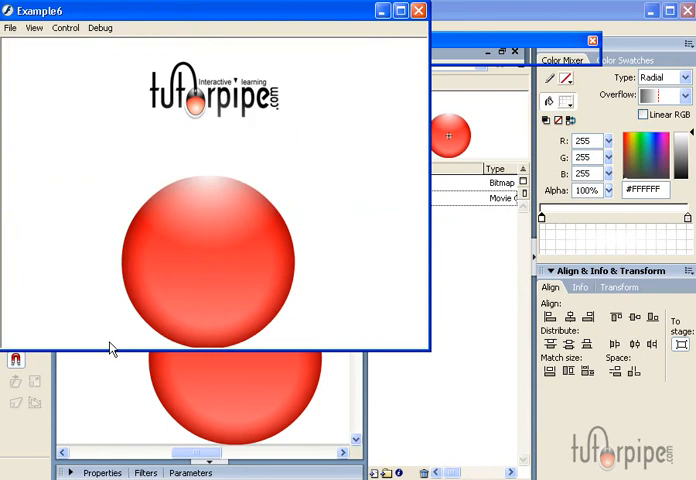
mouse_move(316, 18)
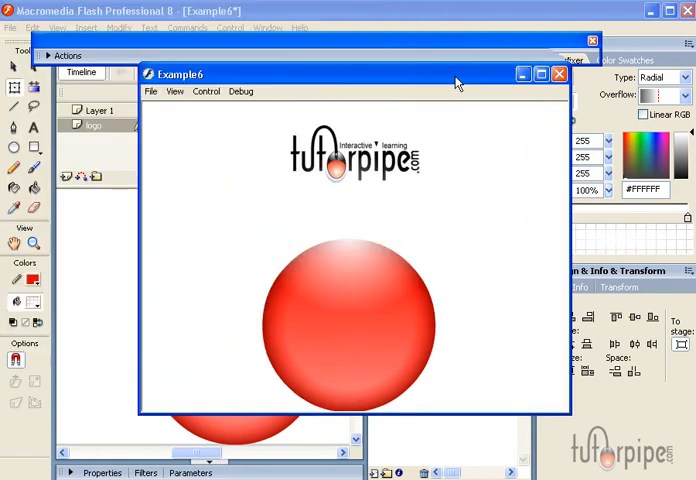
mouse_move(557, 103)
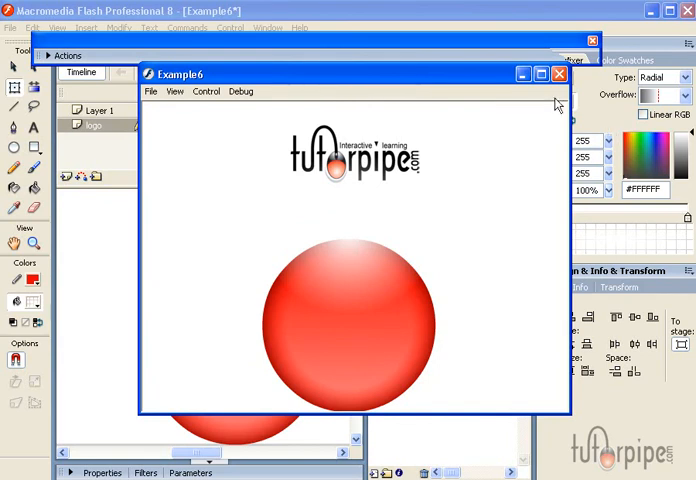